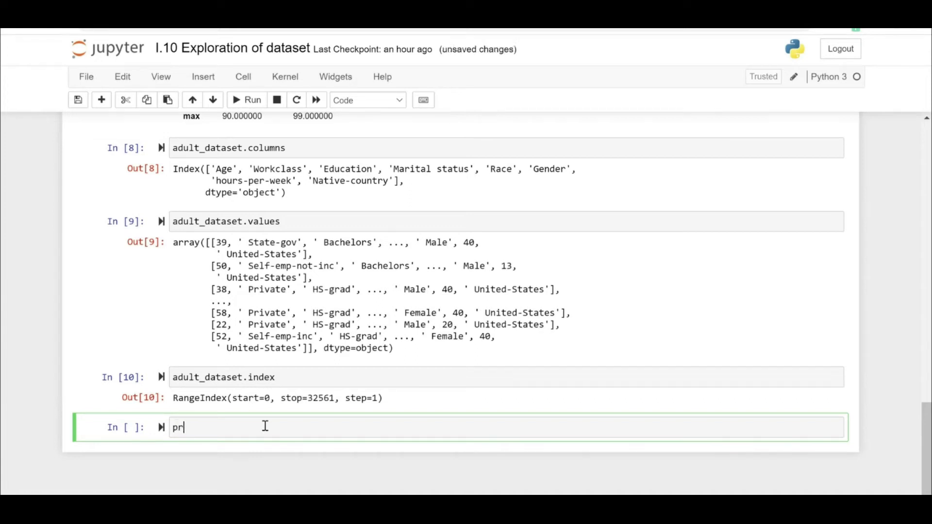
Print adult_dataset.head() in a new cell to show the first five rows as text.
{"action": "type", "text": "int(ad"}
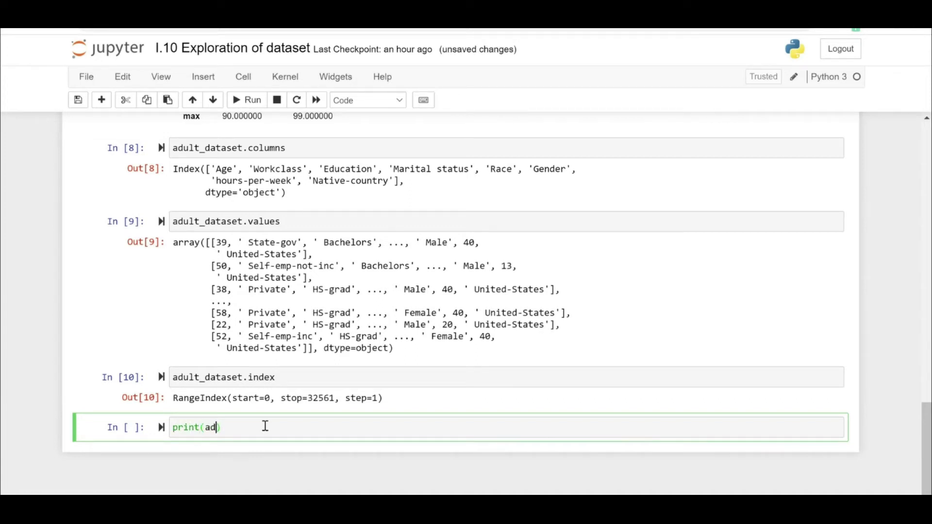
{"action": "type", "text": "ult_dataset."}
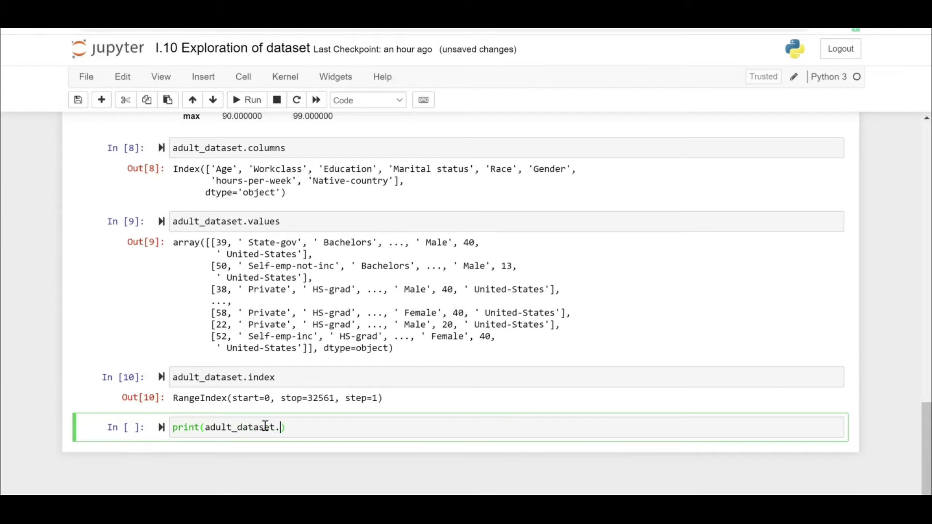
{"action": "left_click", "coordinate": [252, 99]}
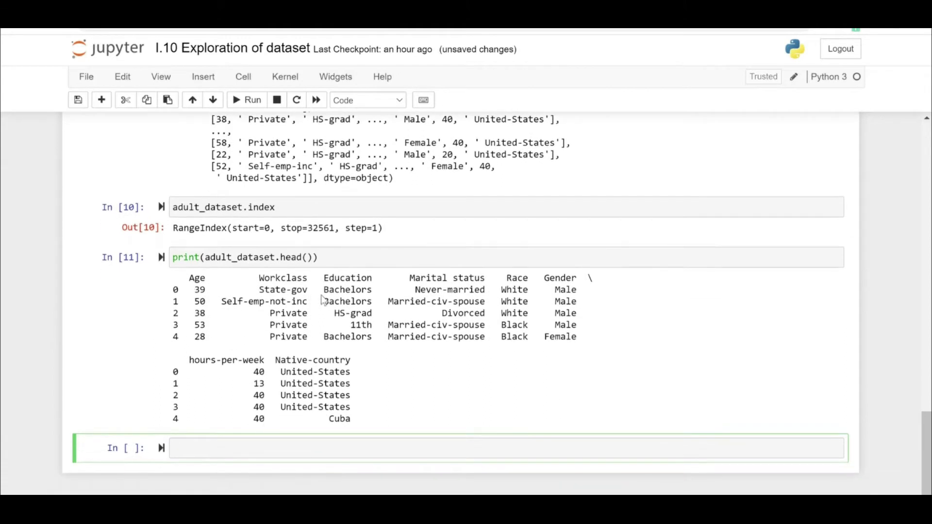
{"action": "mouse_move", "coordinate": [339, 413]}
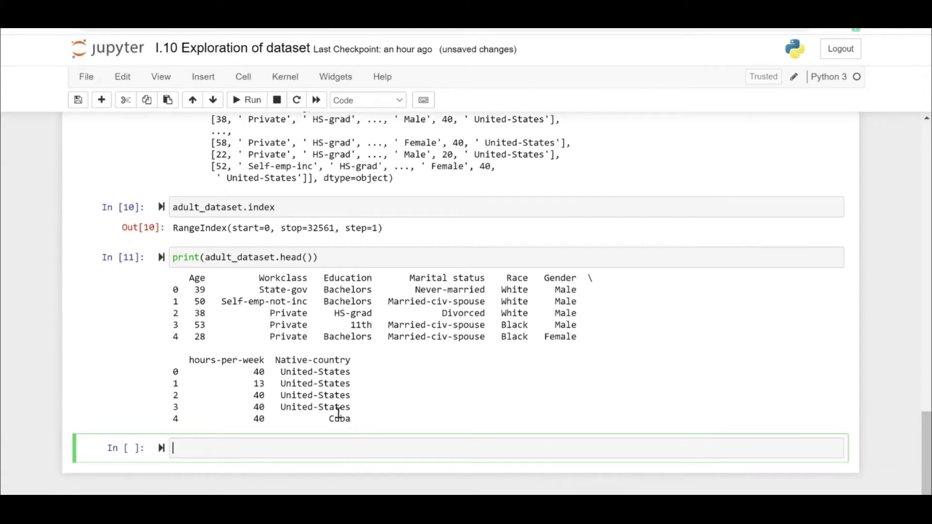
{"action": "scroll", "scroll_direction": "up", "scroll_amount": 3}
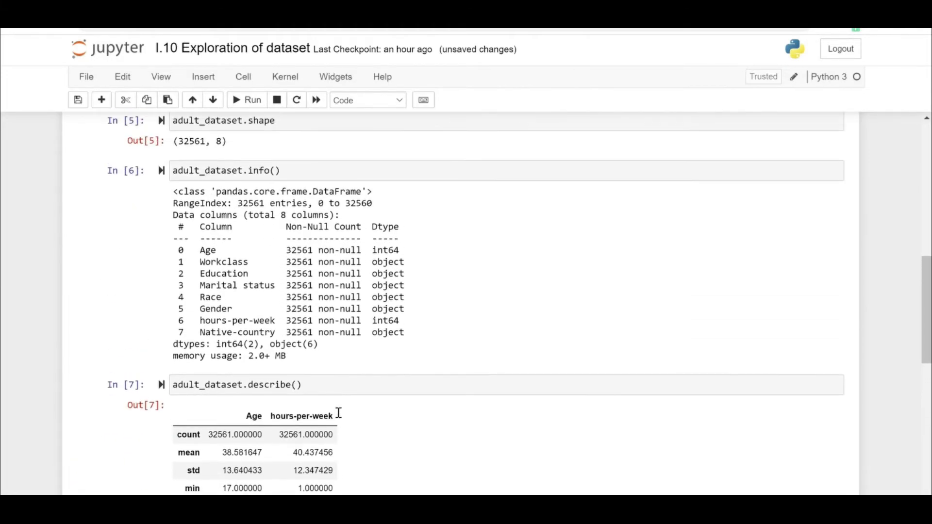
{"action": "scroll", "scroll_direction": "up", "scroll_amount": 3}
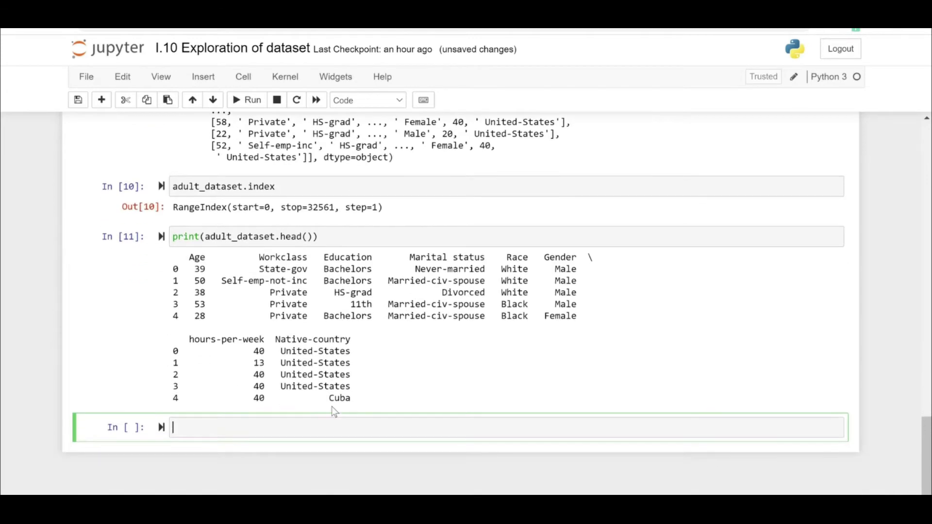
{"action": "mouse_move", "coordinate": [269, 439]}
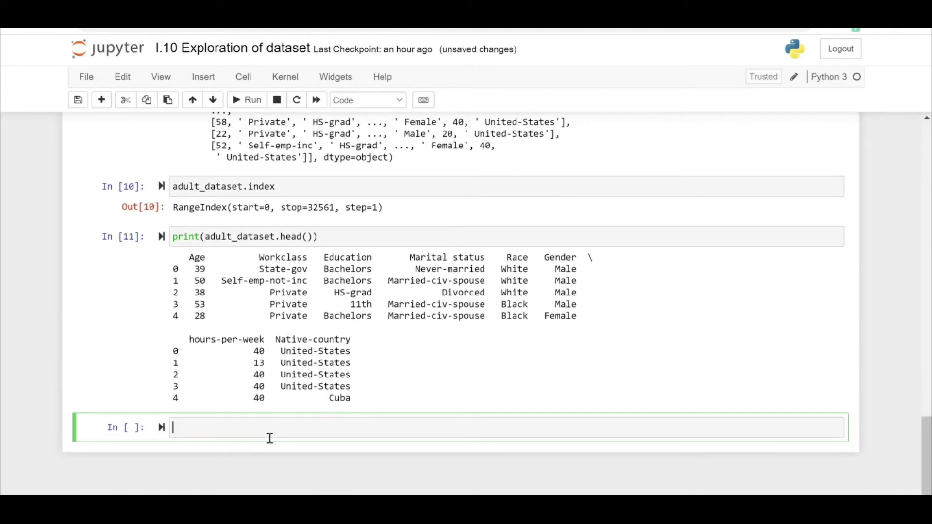
Render adult_dataset.head() as a formatted eight-column table using display().
{"action": "type", "text": "display()"}
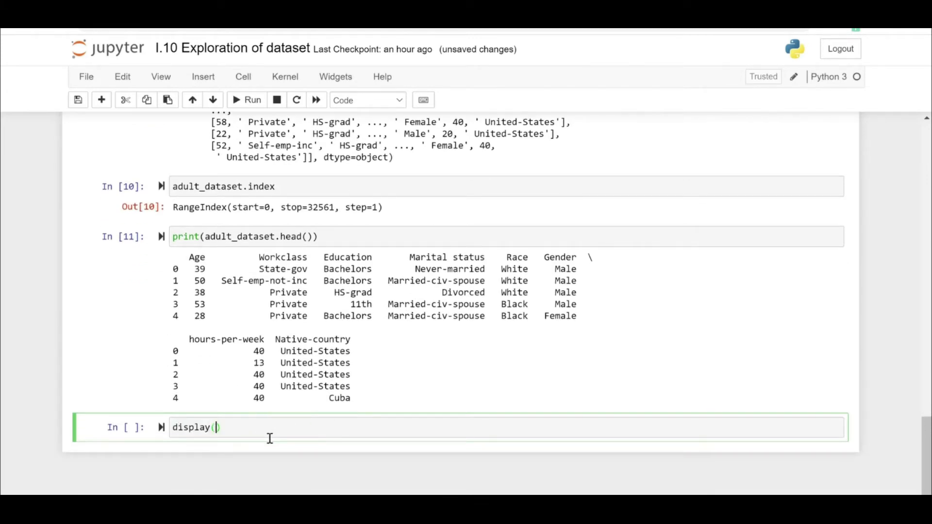
{"action": "type", "text": "ad"}
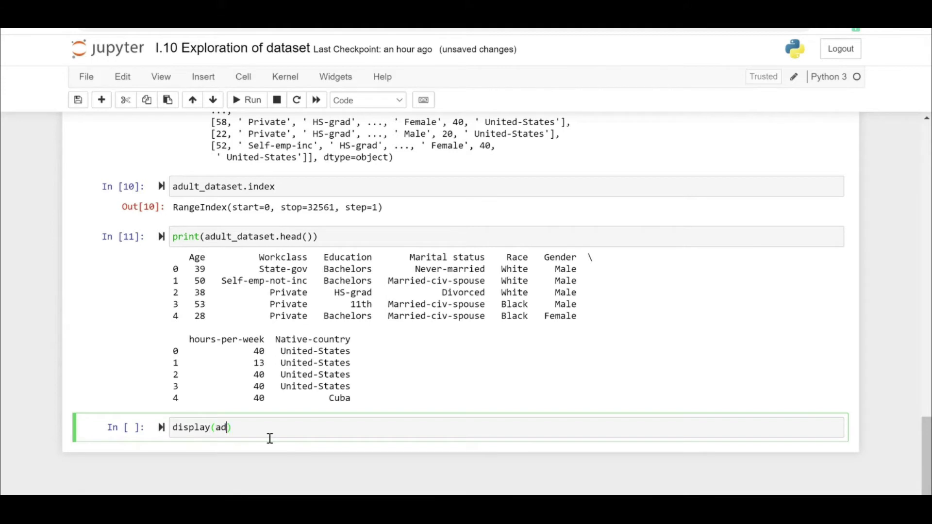
{"action": "type", "text": "ult_datase"}
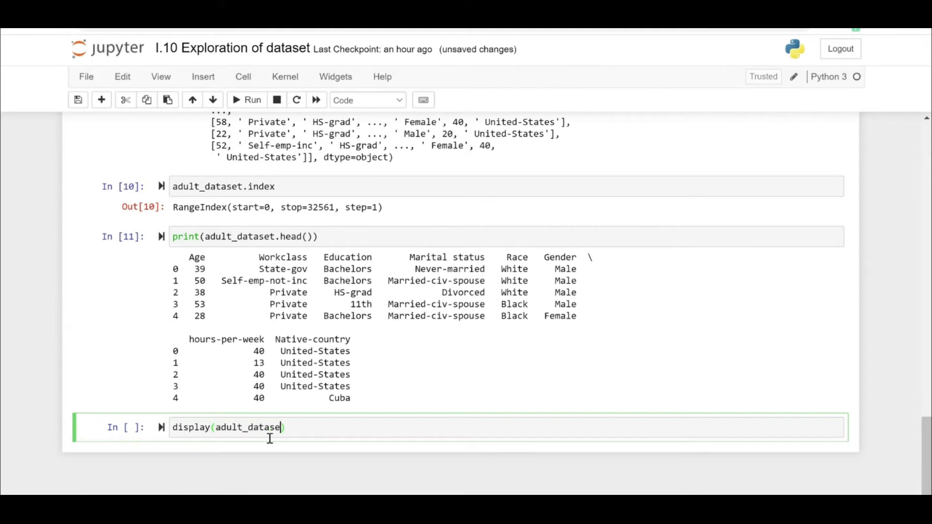
{"action": "type", "text": ".head("}
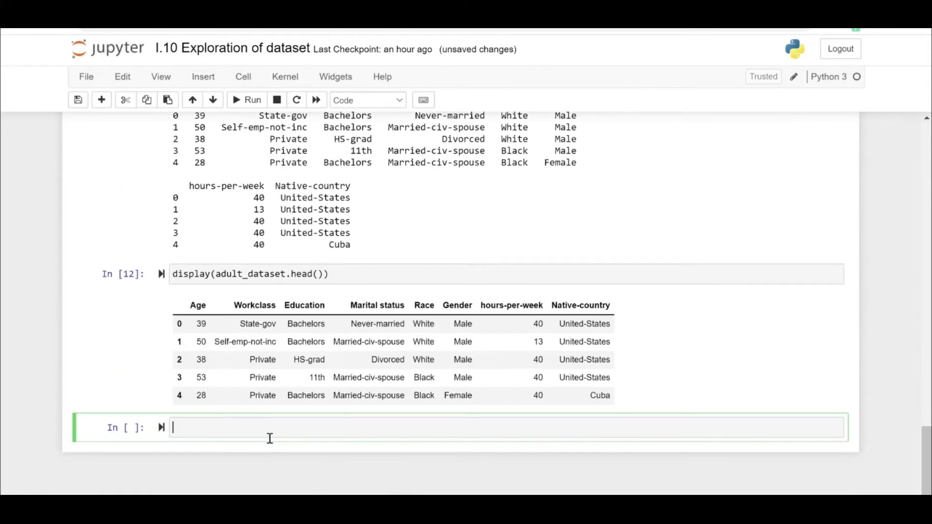
{"action": "scroll", "scroll_direction": "up", "scroll_amount": 3}
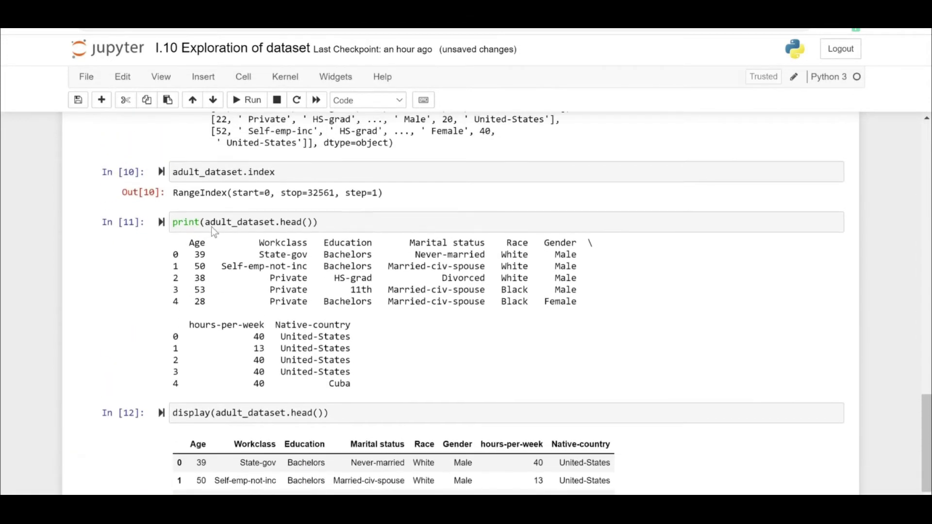
{"action": "scroll", "scroll_direction": "down", "scroll_amount": 3}
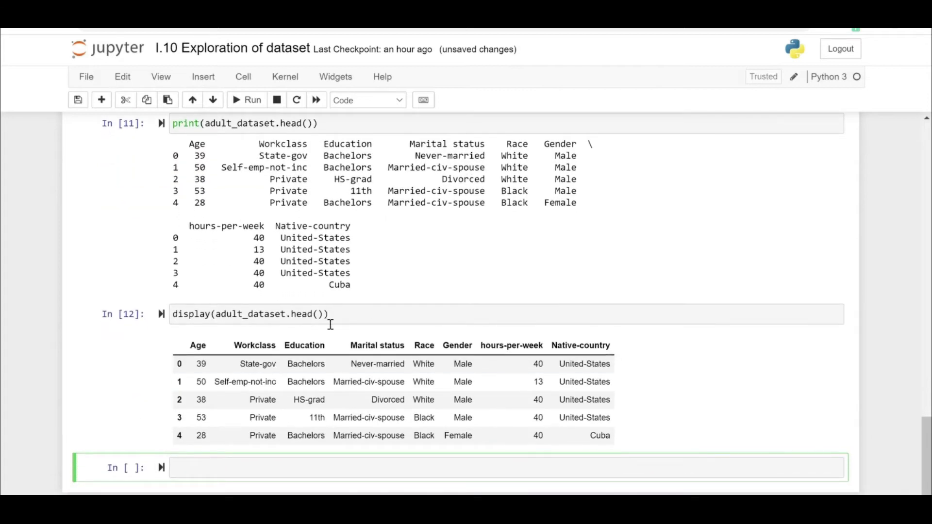
Add a unique-values comment and list adult_dataset['Workclass'].unique(), including '?'.
{"action": "type", "text": "#To identify unique values in a column/series"}
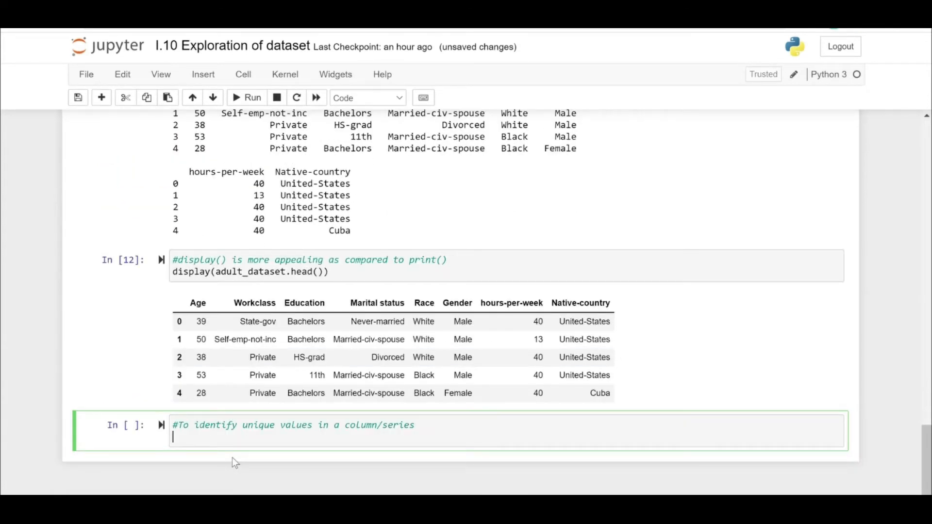
{"action": "type", "text": "adult_"}
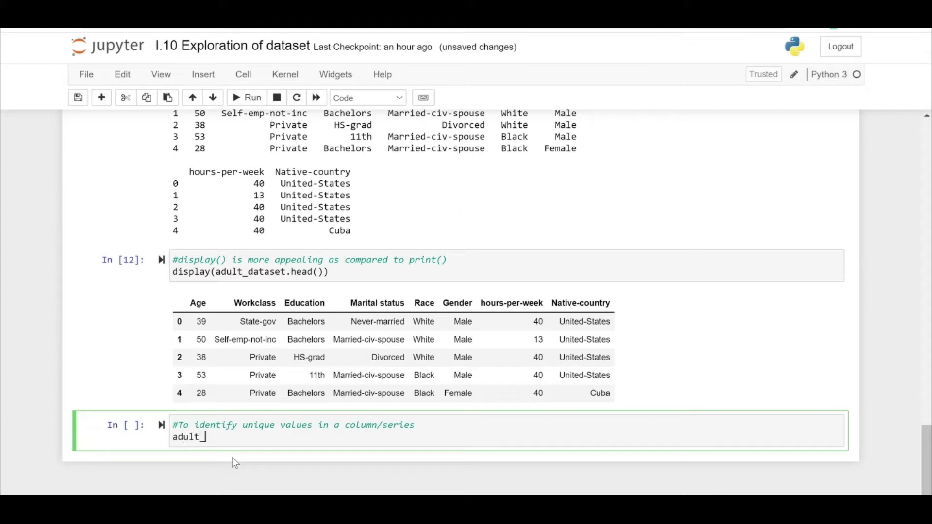
{"action": "type", "text": "dataset['Workclass'].u"}
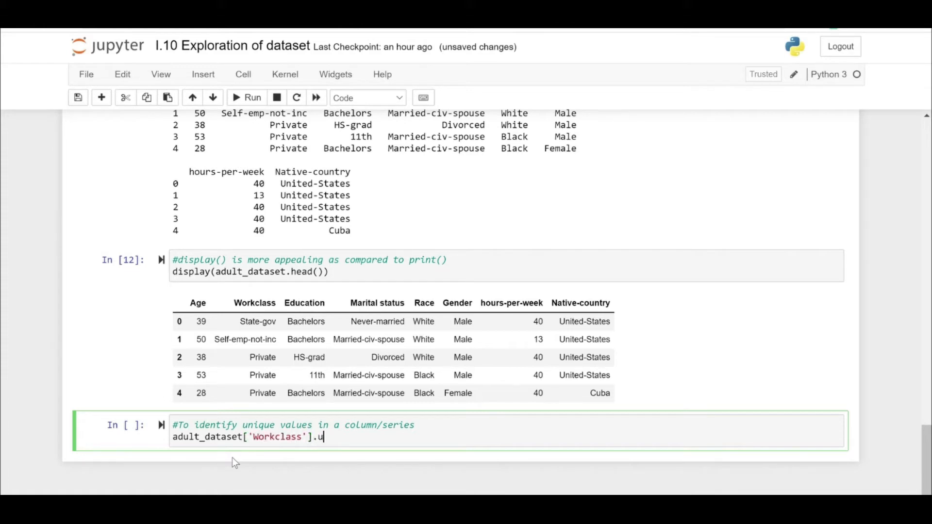
{"action": "type", "text": "nique()"}
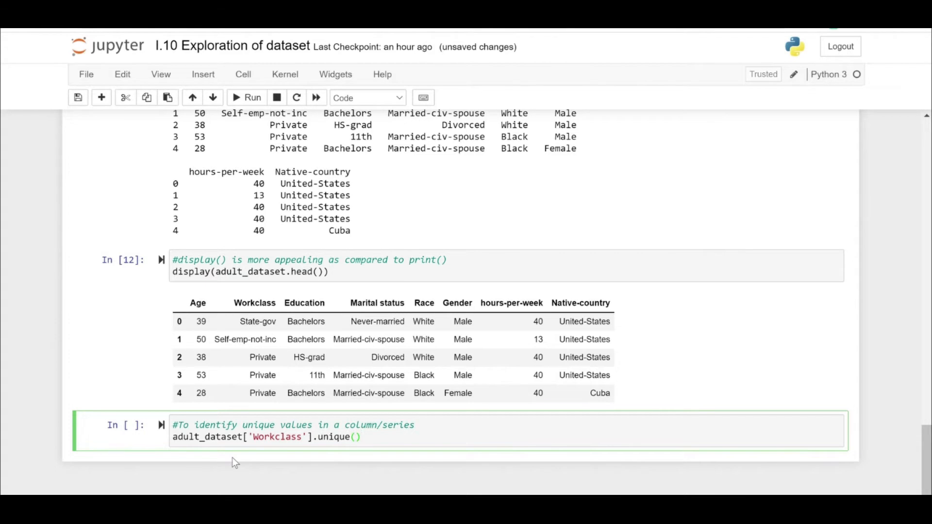
{"action": "left_click", "coordinate": [246, 97]}
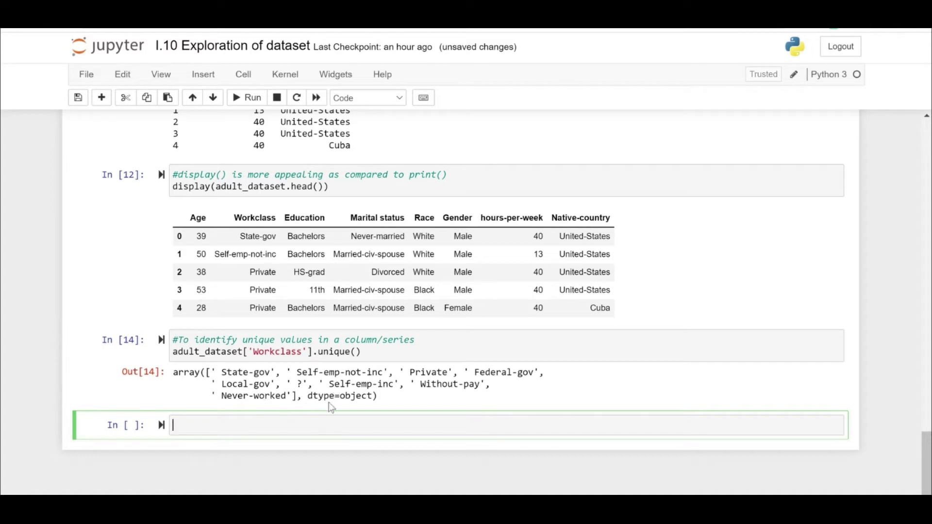
{"action": "mouse_move", "coordinate": [280, 430]}
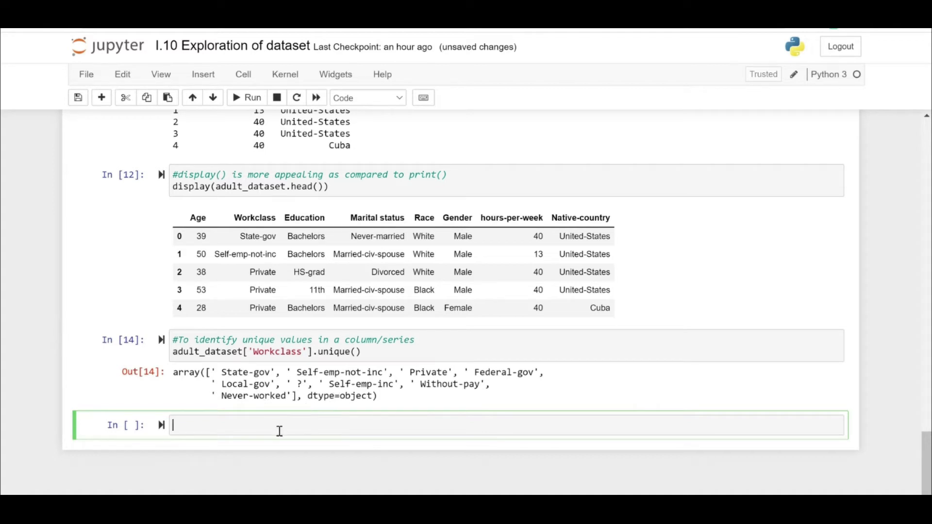
{"action": "mouse_move", "coordinate": [273, 432]}
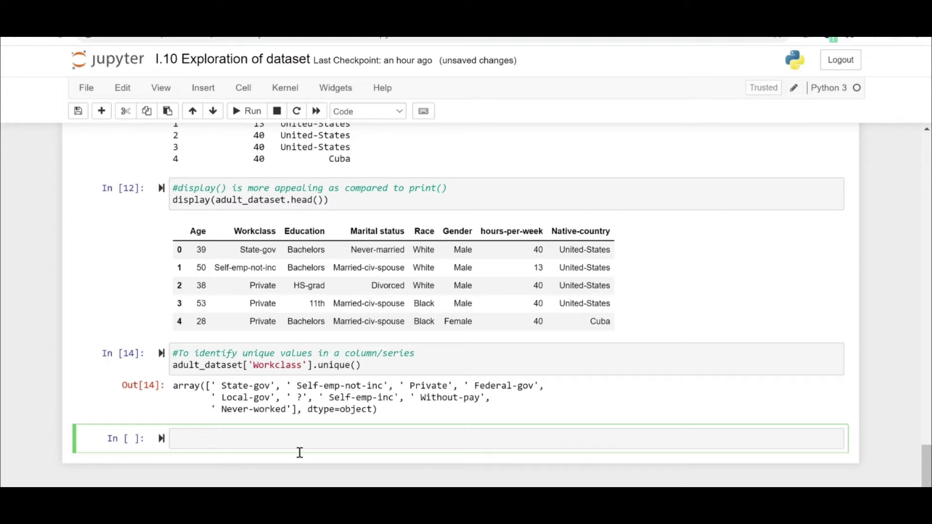
Compute max (99) and min (1) of adult_dataset['hours-per-week'] in separate cells.
{"action": "type", "text": "max"}
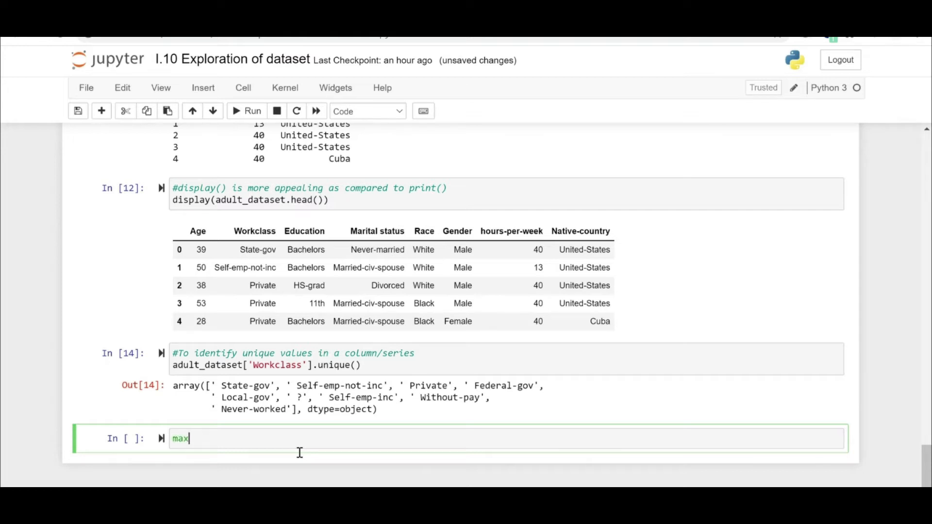
{"action": "type", "text": "(a)"}
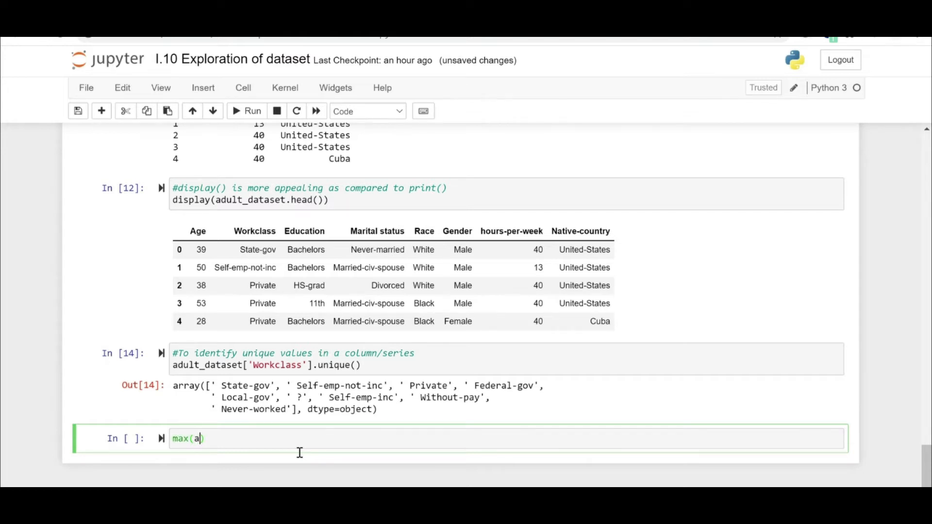
{"action": "type", "text": "dult_"}
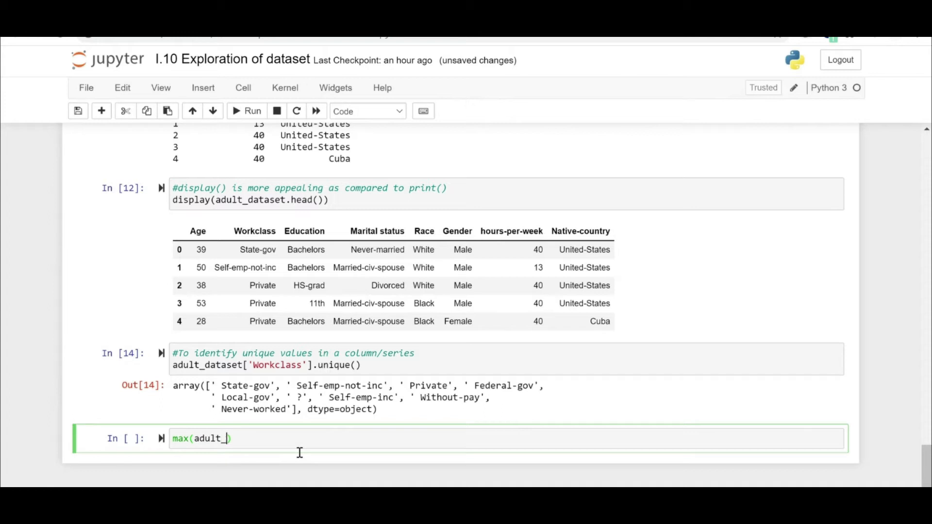
{"action": "type", "text": "dataset[]"}
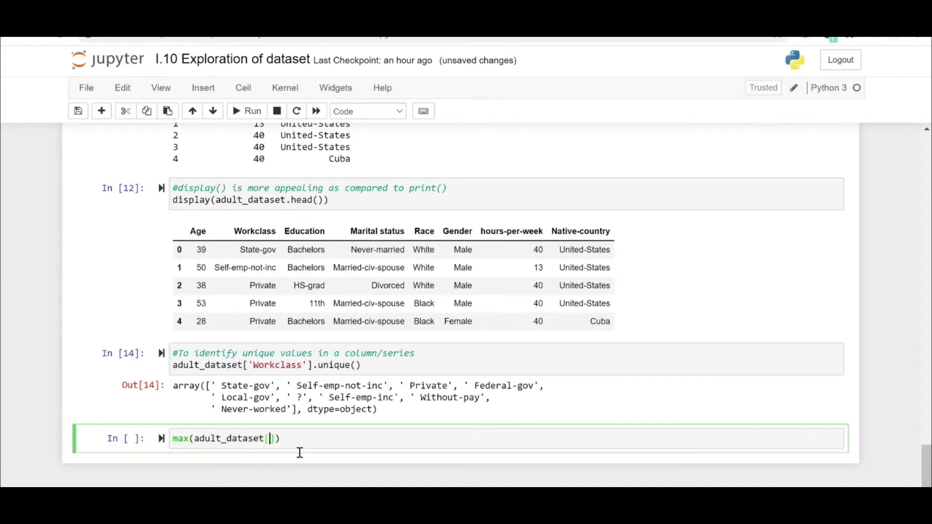
{"action": "type", "text": "'"}
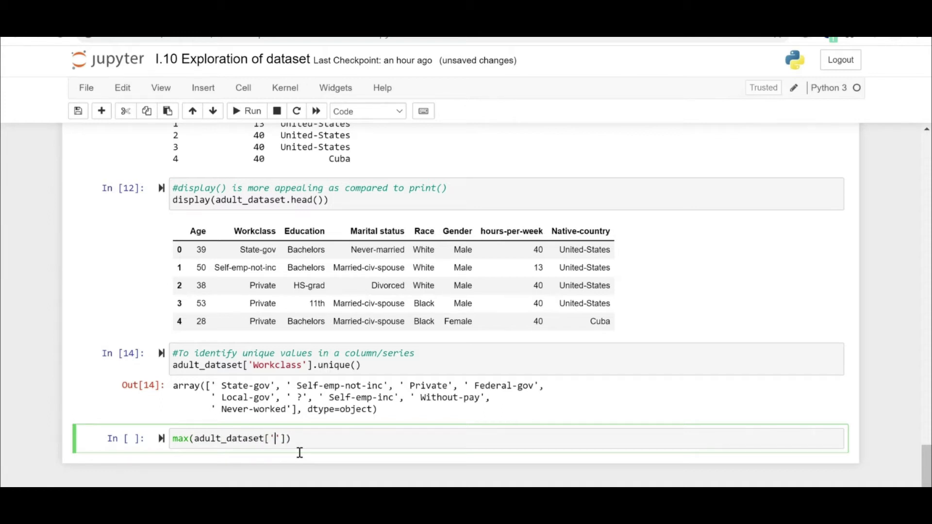
{"action": "type", "text": "hours"}
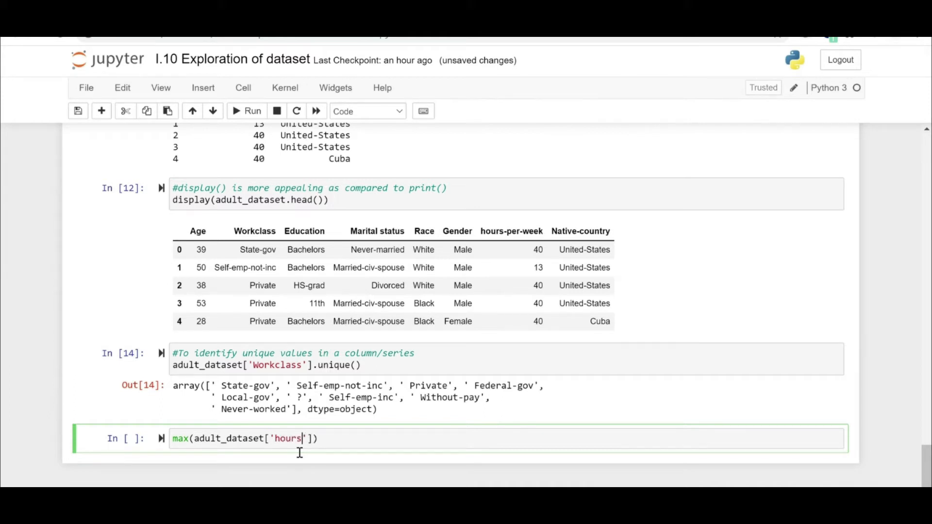
{"action": "type", "text": "-per-week"}
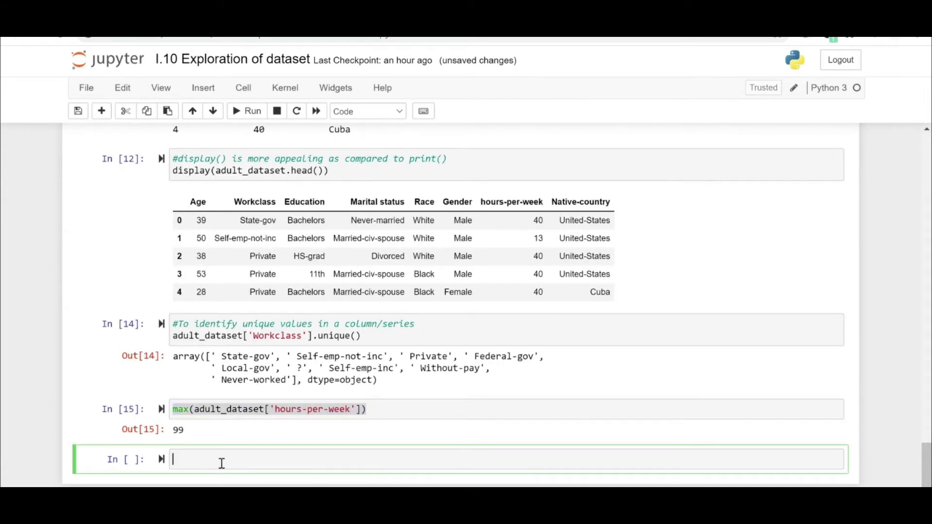
{"action": "type", "text": "m(adult_dataset['hours-per-week'])"}
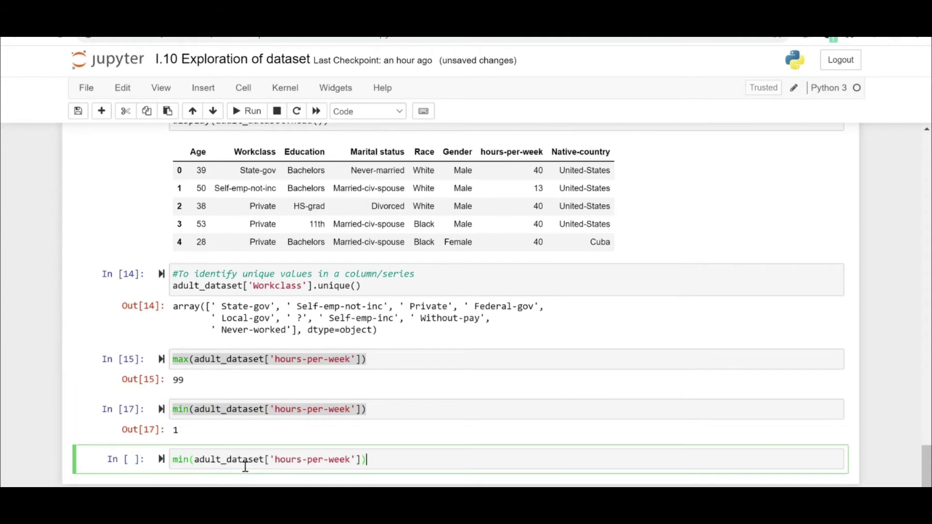
{"action": "left_click", "coordinate": [252, 111]}
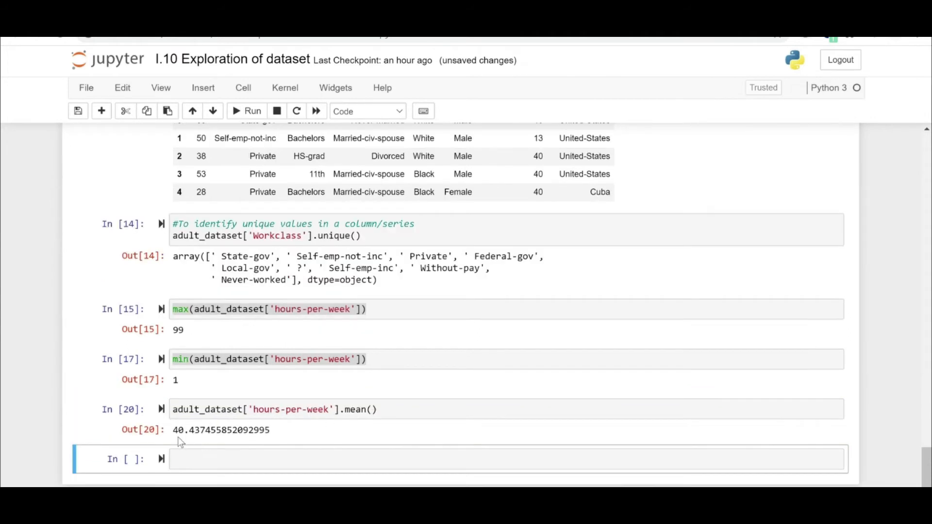
{"action": "left_click", "coordinate": [379, 409]}
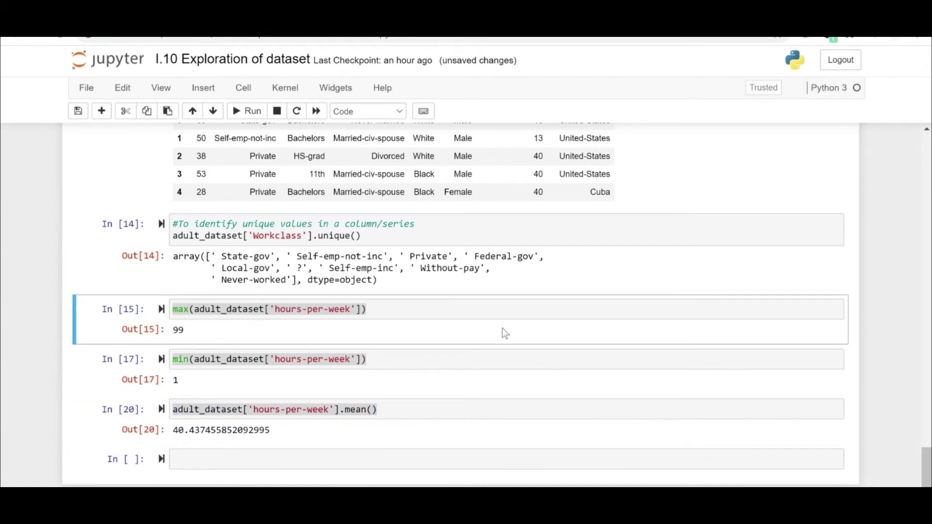
{"action": "left_click", "coordinate": [426, 314]}
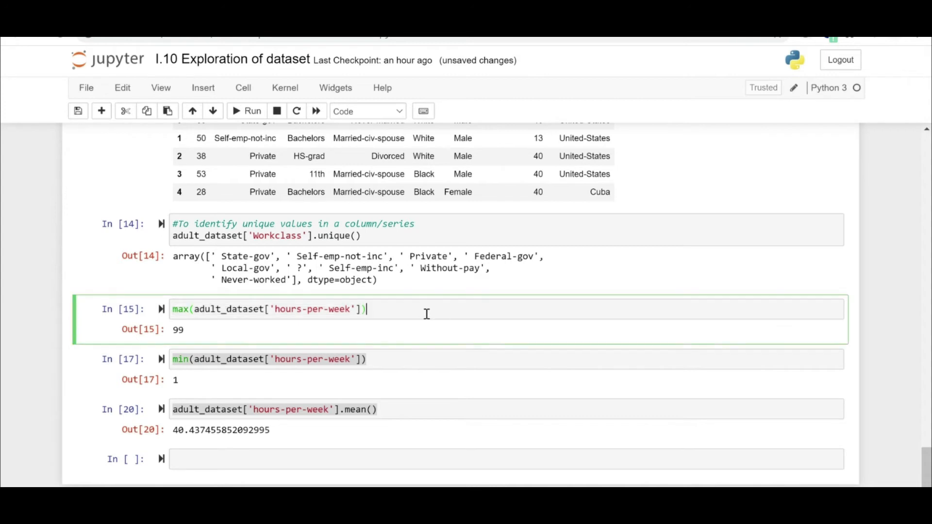
{"action": "left_click", "coordinate": [273, 409]}
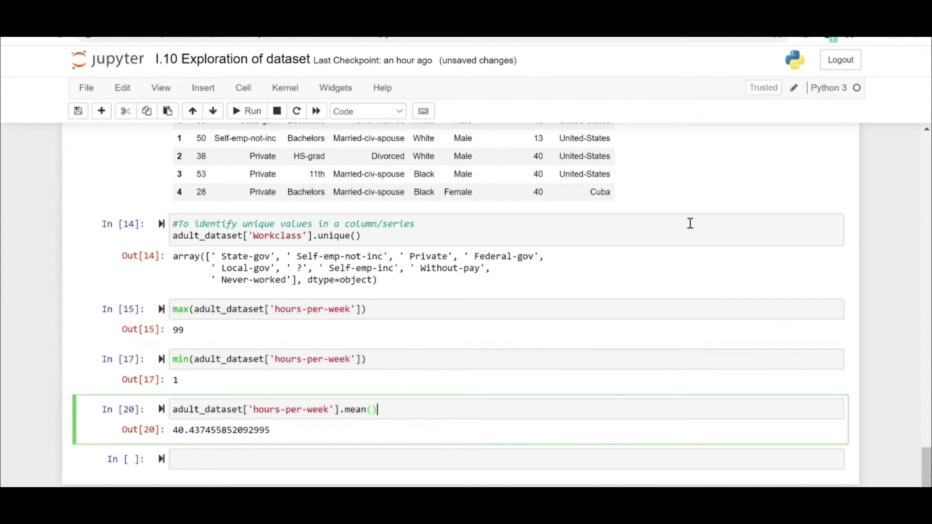
{"action": "scroll", "scroll_direction": "up", "scroll_amount": 3}
{"action": "type", "text": "ad"}
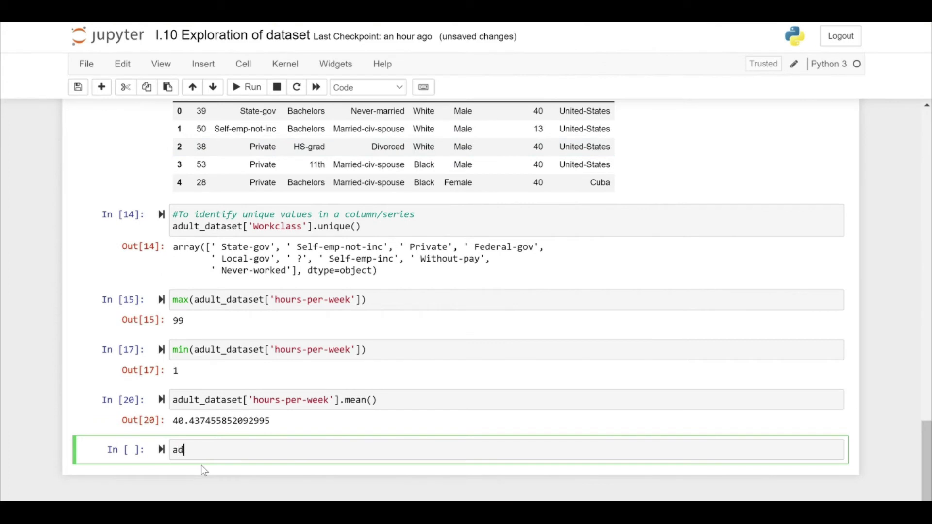
Run adult_dataset.sort_values('Education'), giving 32561 rows starting with '10th'.
{"action": "type", "text": "ult_dataset"}
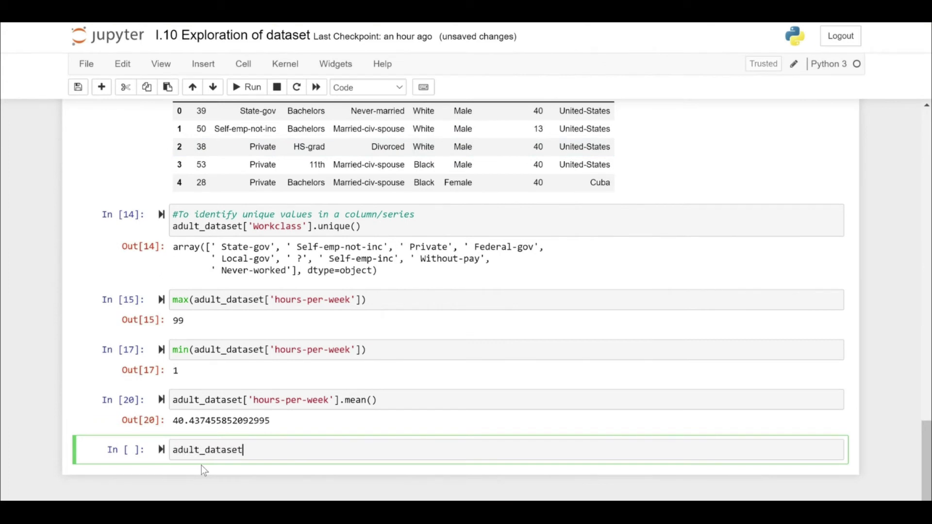
{"action": "type", "text": ".sort_v"}
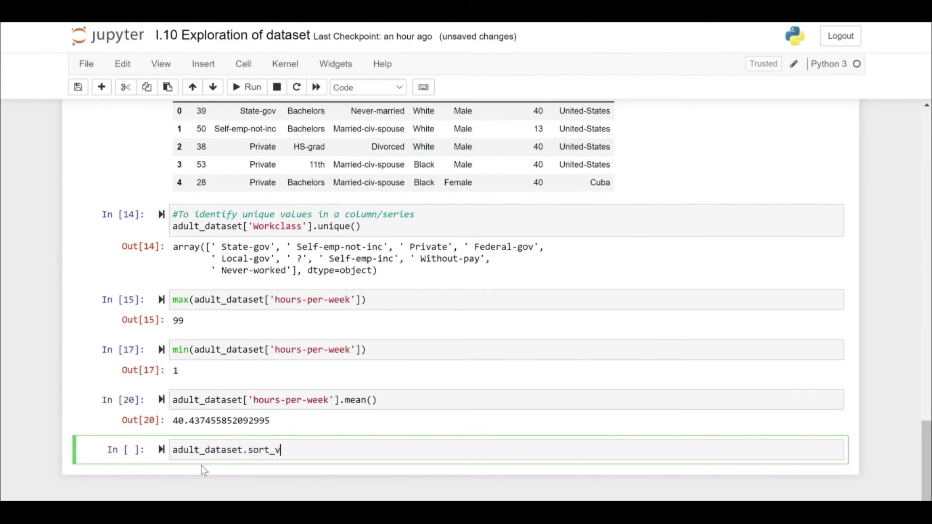
{"action": "type", "text": "alues()"}
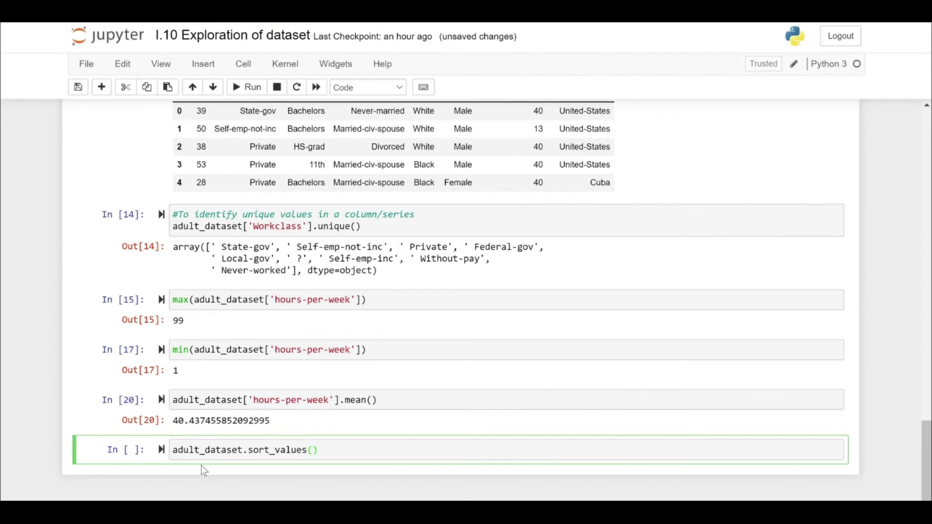
{"action": "type", "text": "''"}
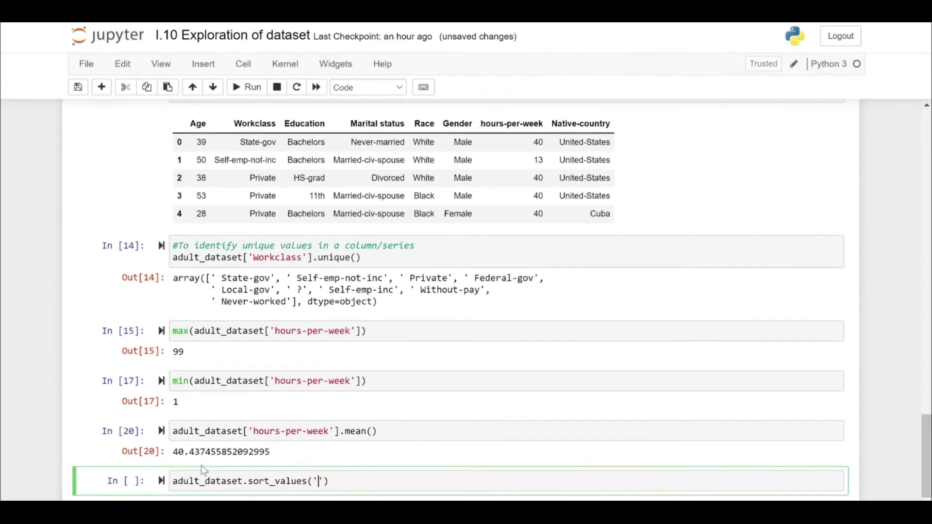
{"action": "type", "text": "Educat"}
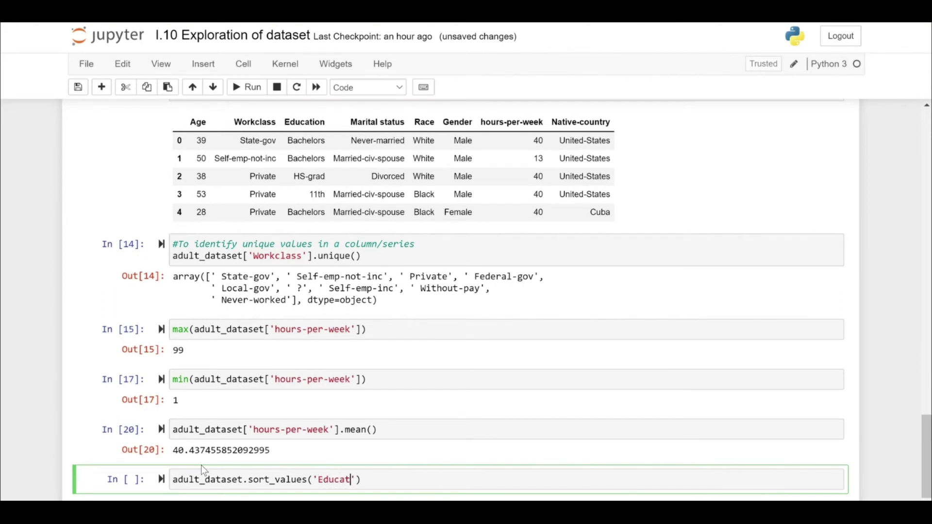
{"action": "type", "text": "ion"}
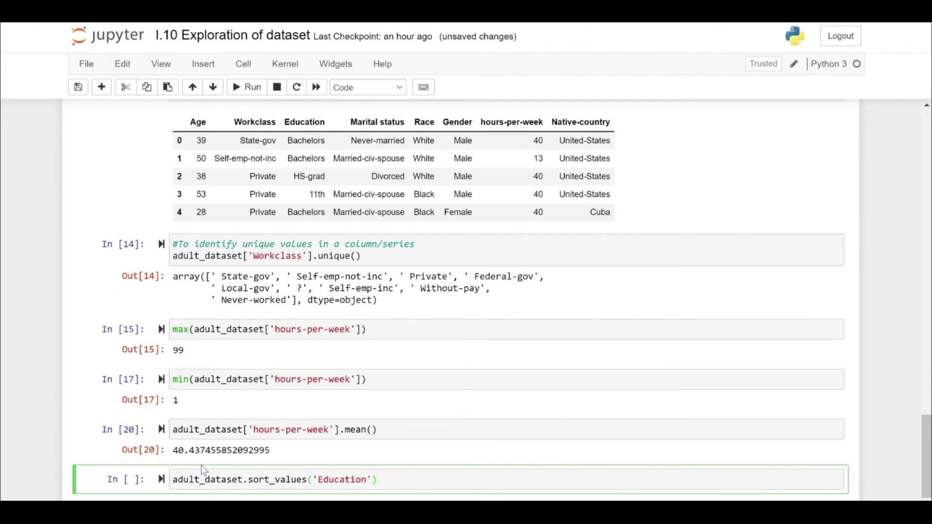
{"action": "left_click", "coordinate": [246, 87]}
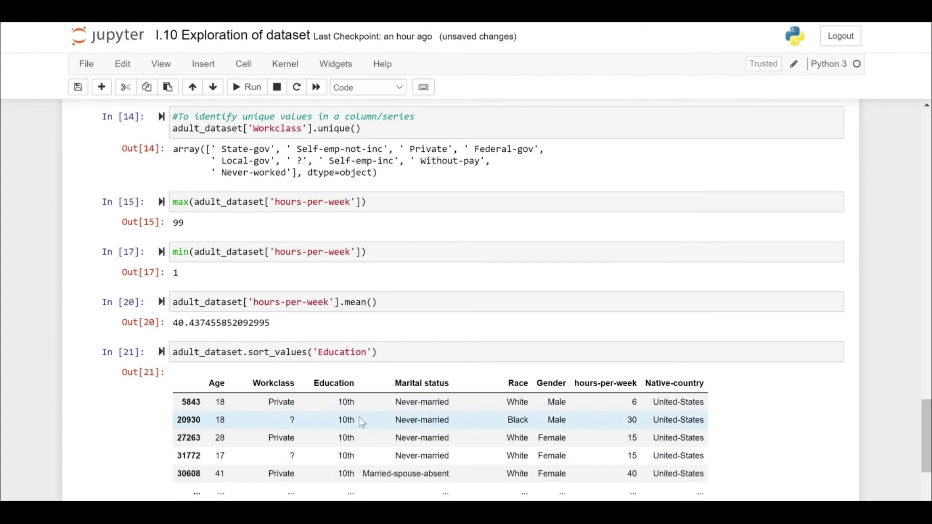
{"action": "scroll", "scroll_direction": "down", "scroll_amount": 3}
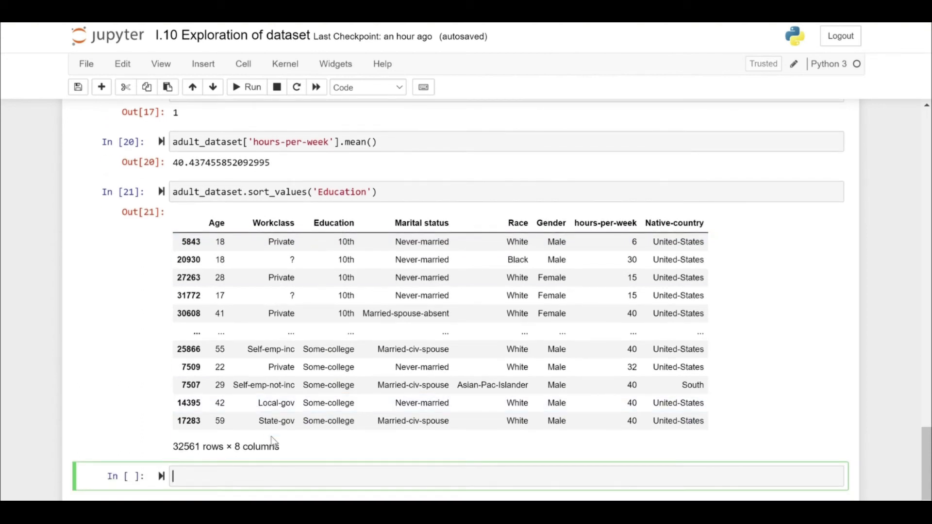
Preview the Education sort's last five rows with .tail(), restore it, and start a 'Marital' sort.
{"action": "left_click", "coordinate": [405, 204]}
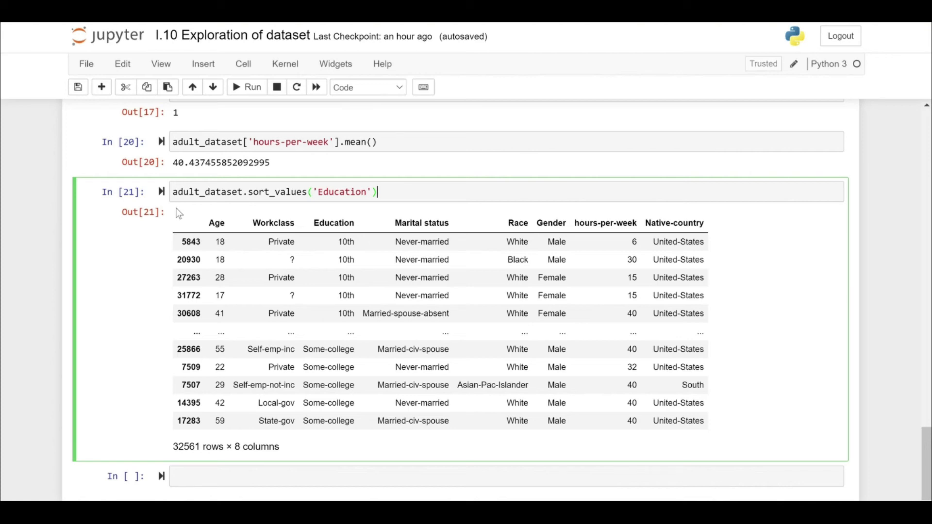
{"action": "type", "text": ".tail("}
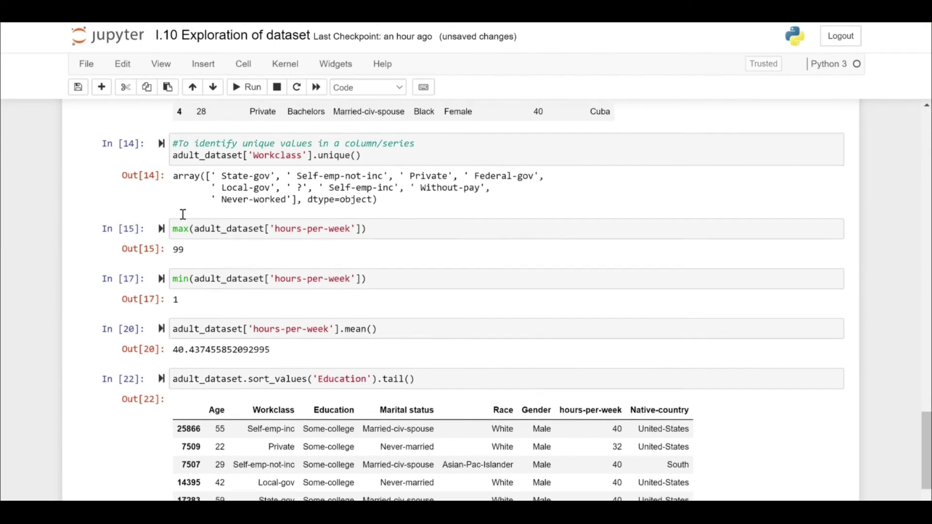
{"action": "scroll", "scroll_direction": "down", "scroll_amount": 3}
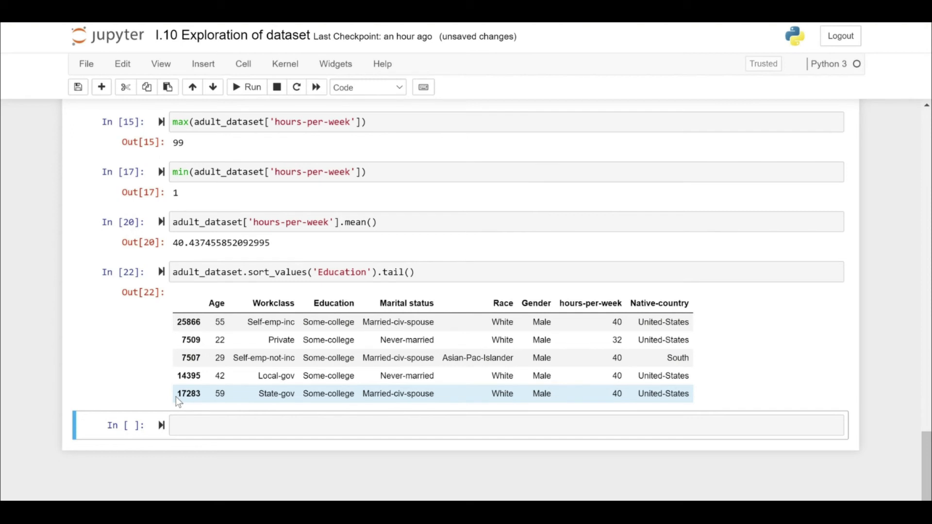
{"action": "left_click", "coordinate": [247, 87]}
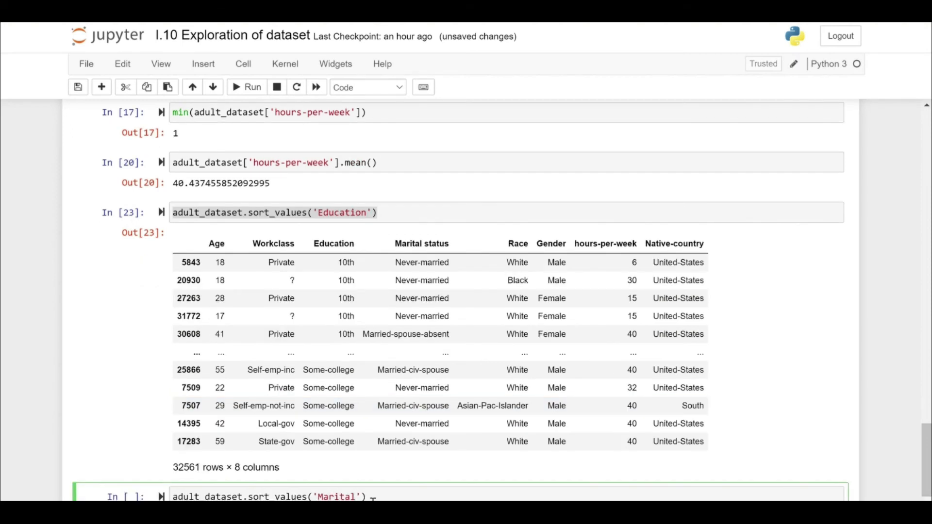
Finish and run sort_values('Marital status'), listing rows from Divorced through Widowed.
{"action": "type", "text": "s"}
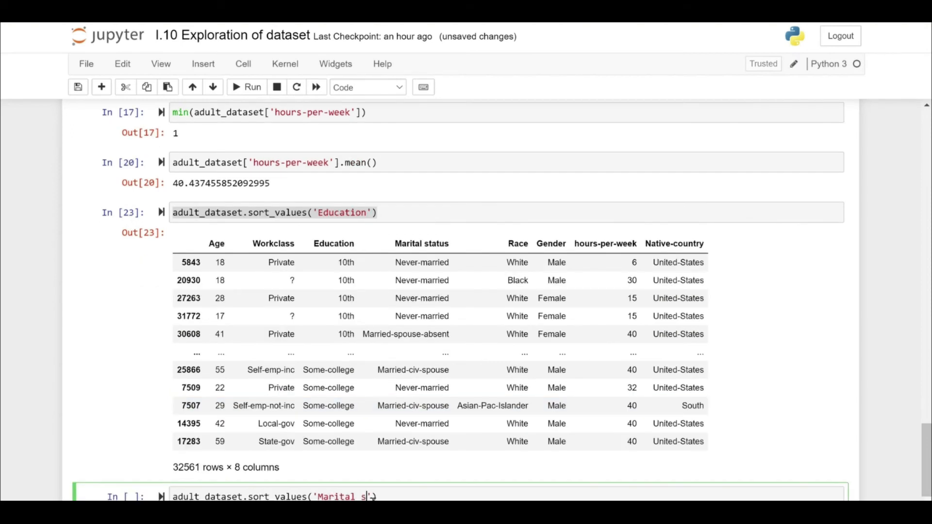
{"action": "left_click", "coordinate": [252, 87]}
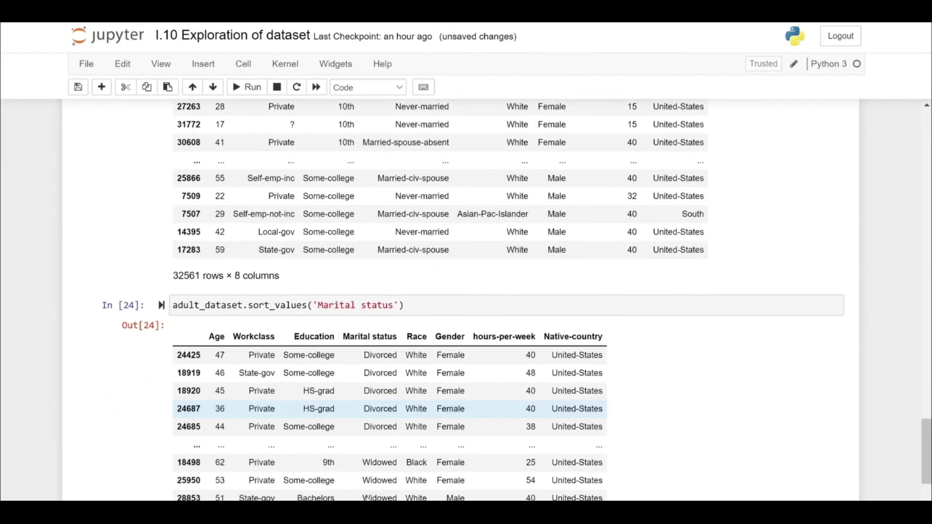
{"action": "scroll", "scroll_direction": "down", "scroll_amount": 3}
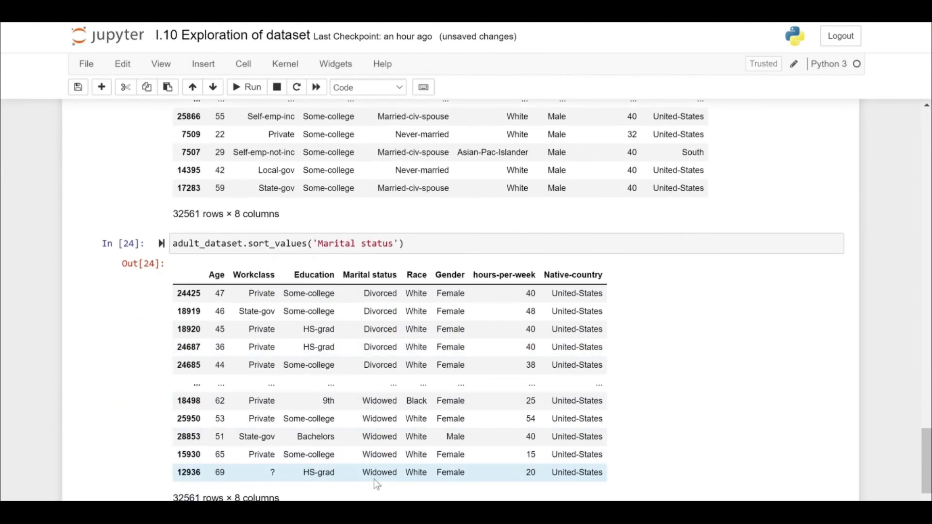
{"action": "scroll", "scroll_direction": "down", "scroll_amount": 3}
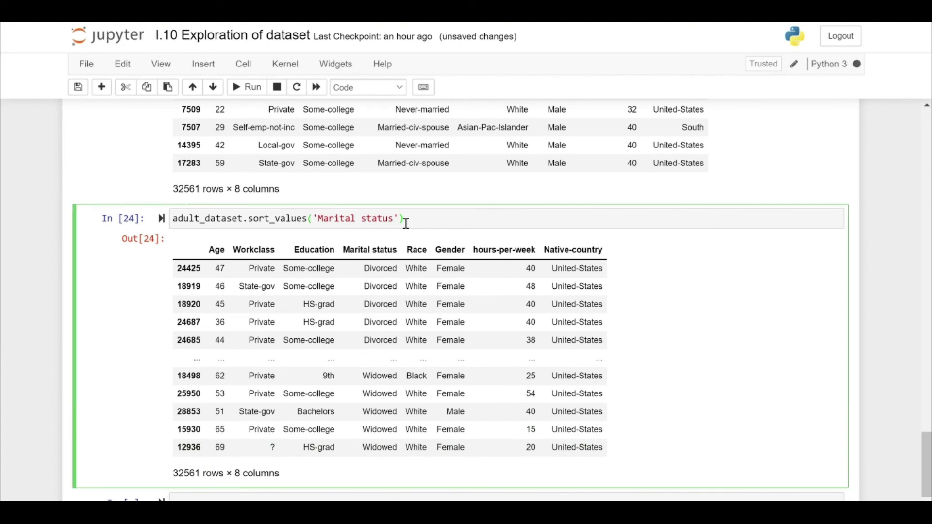
Show the expanded sort_values signature help and highlight the inplace parameter.
{"action": "key", "text": "shift+Tab"}
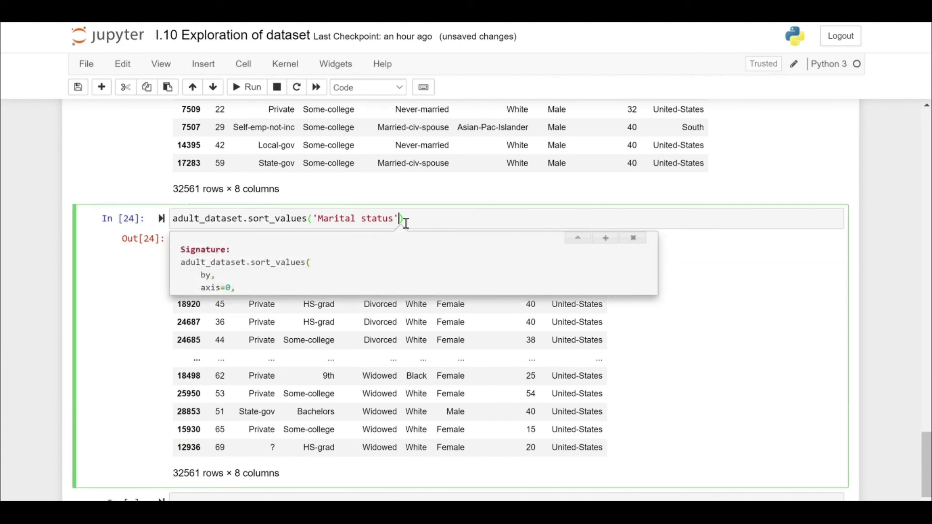
{"action": "left_click", "coordinate": [605, 238]}
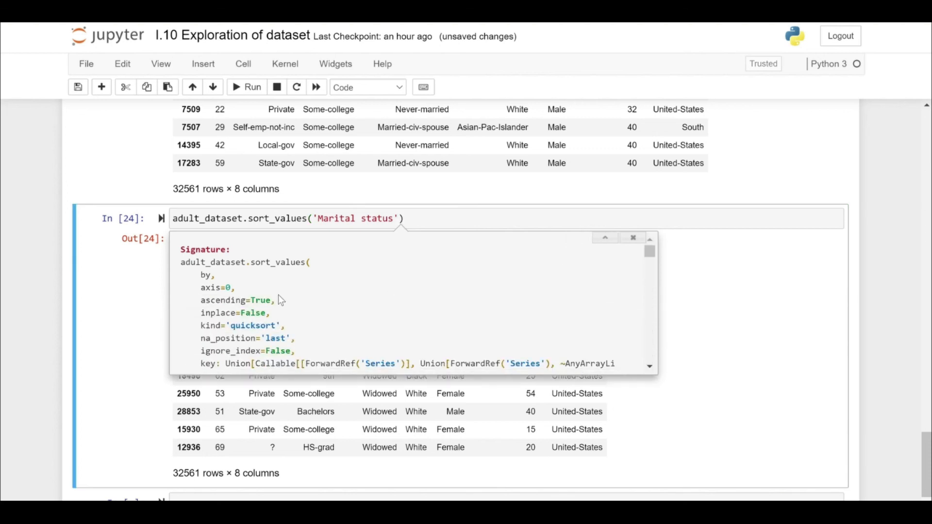
{"action": "scroll", "scroll_direction": "down", "scroll_amount": 3}
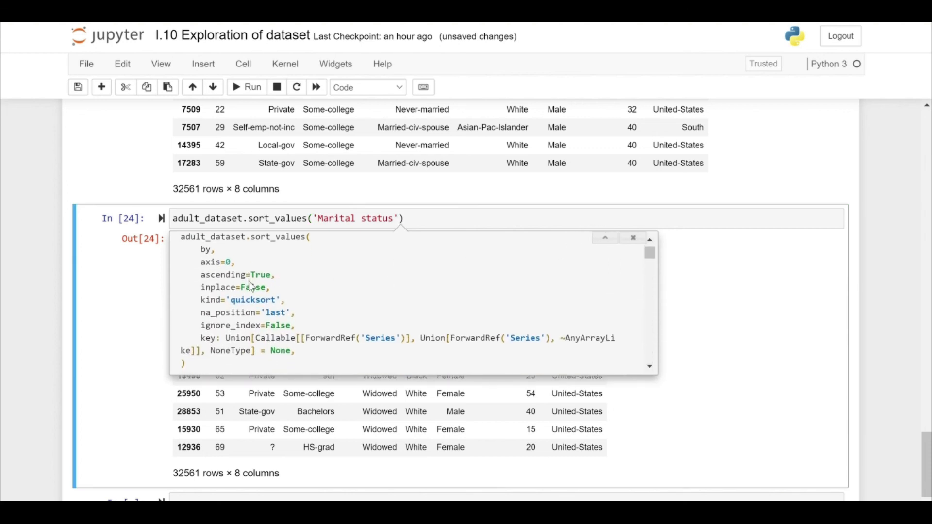
{"action": "double_click", "coordinate": [233, 287]}
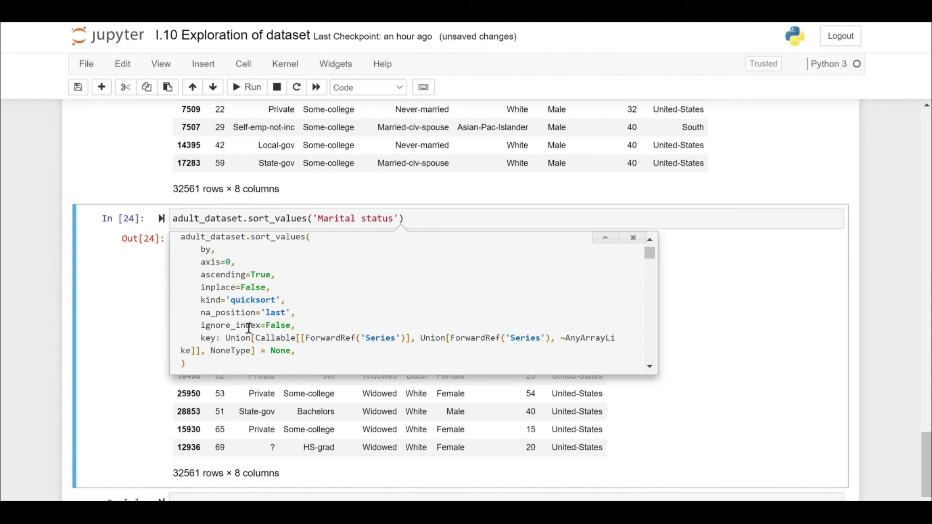
{"action": "scroll", "scroll_direction": "down", "scroll_amount": 3}
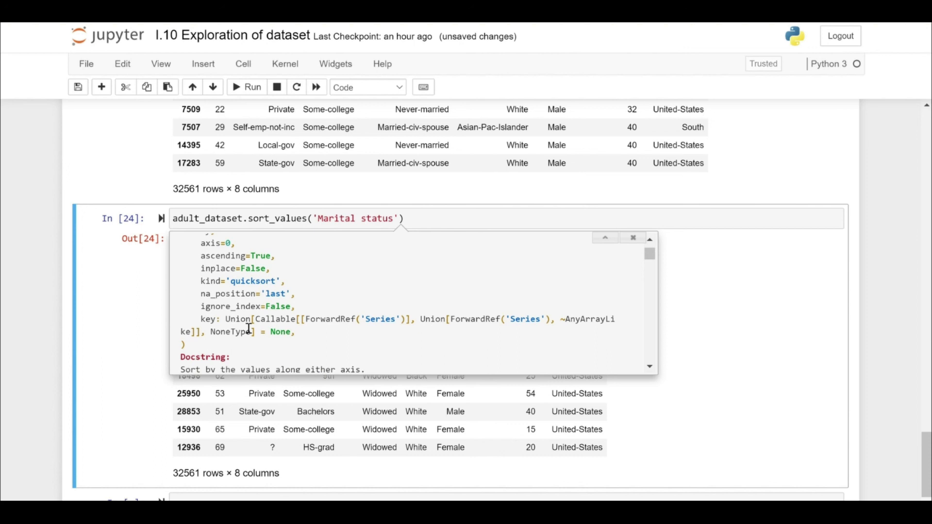
{"action": "double_click", "coordinate": [235, 256]}
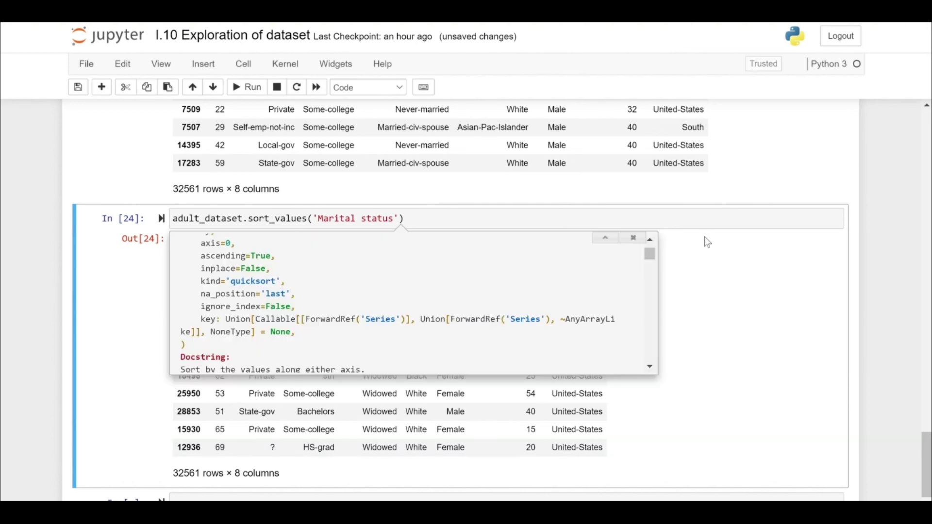
{"action": "mouse_move", "coordinate": [363, 237]}
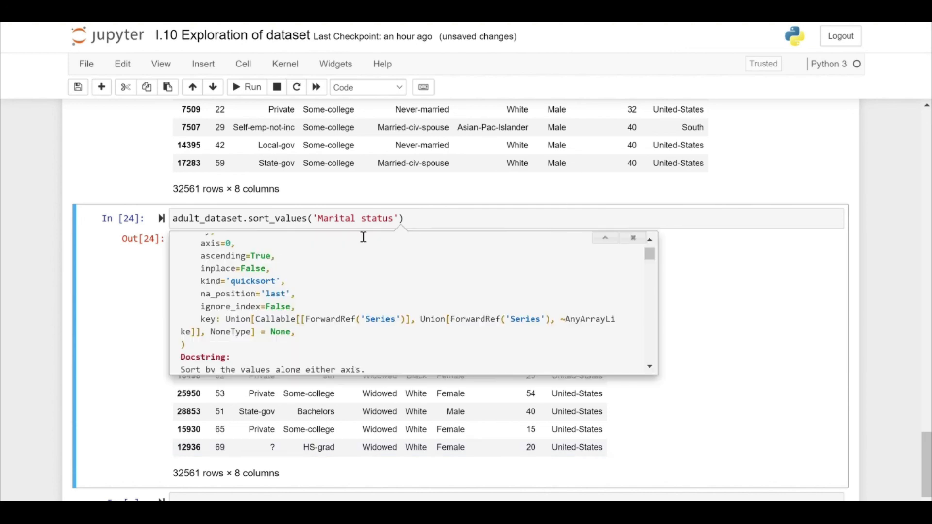